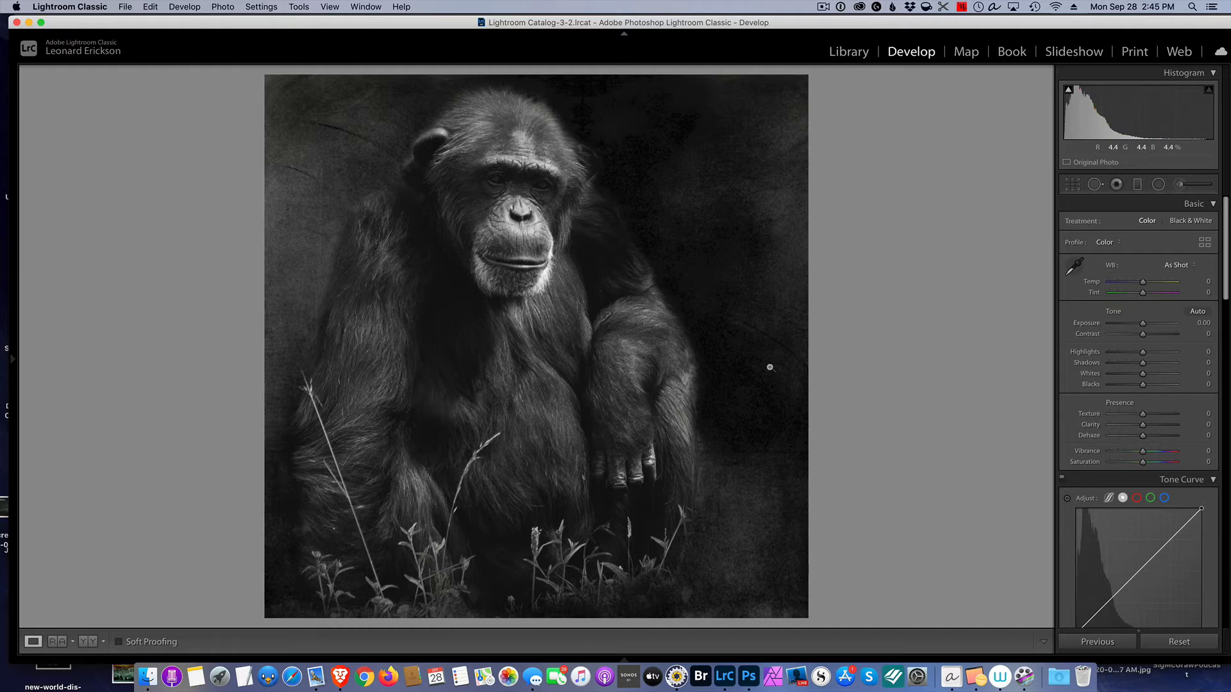
Reveal the Navigator panel and zoom the chimpanzee portrait to a 1:1 full-size view.
{"action": "left_click", "coordinate": [8, 354]}
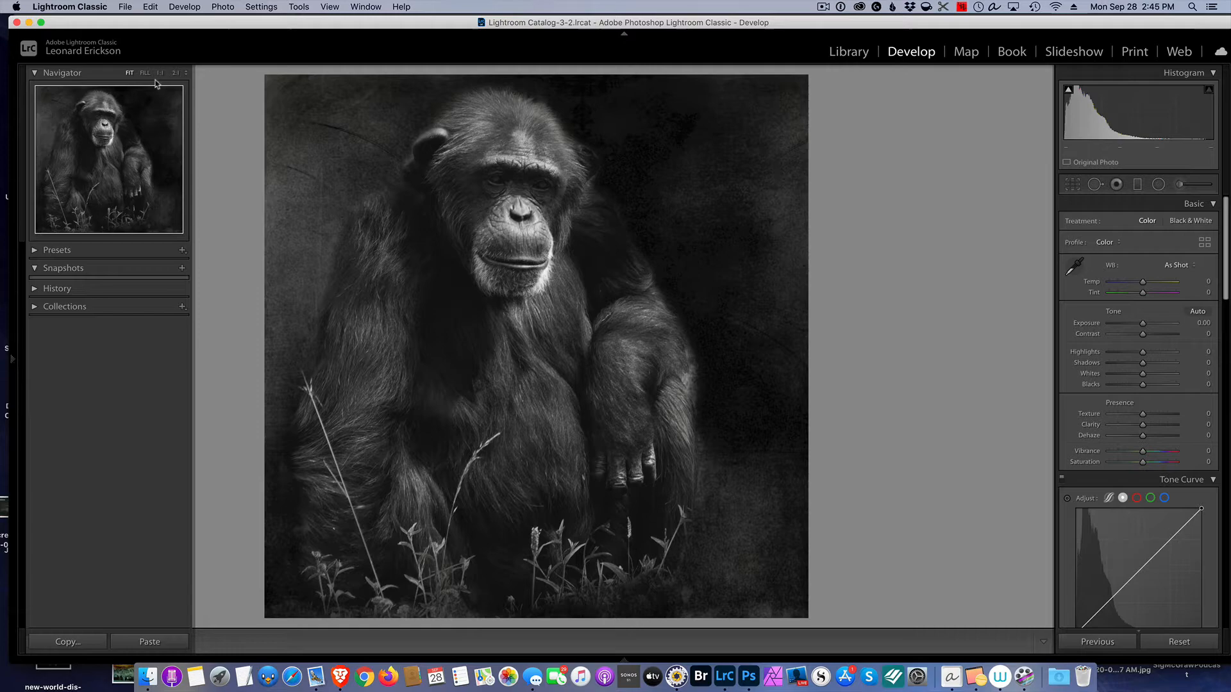
{"action": "left_click", "coordinate": [159, 73]}
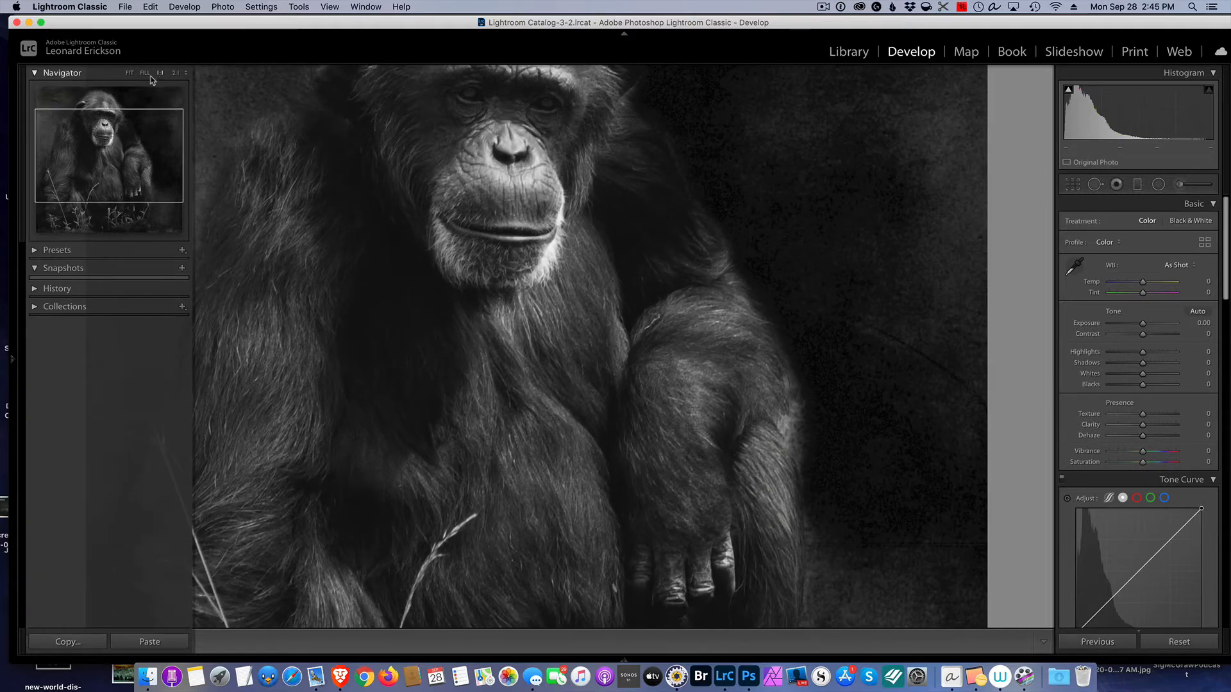
{"action": "left_click", "coordinate": [130, 73]}
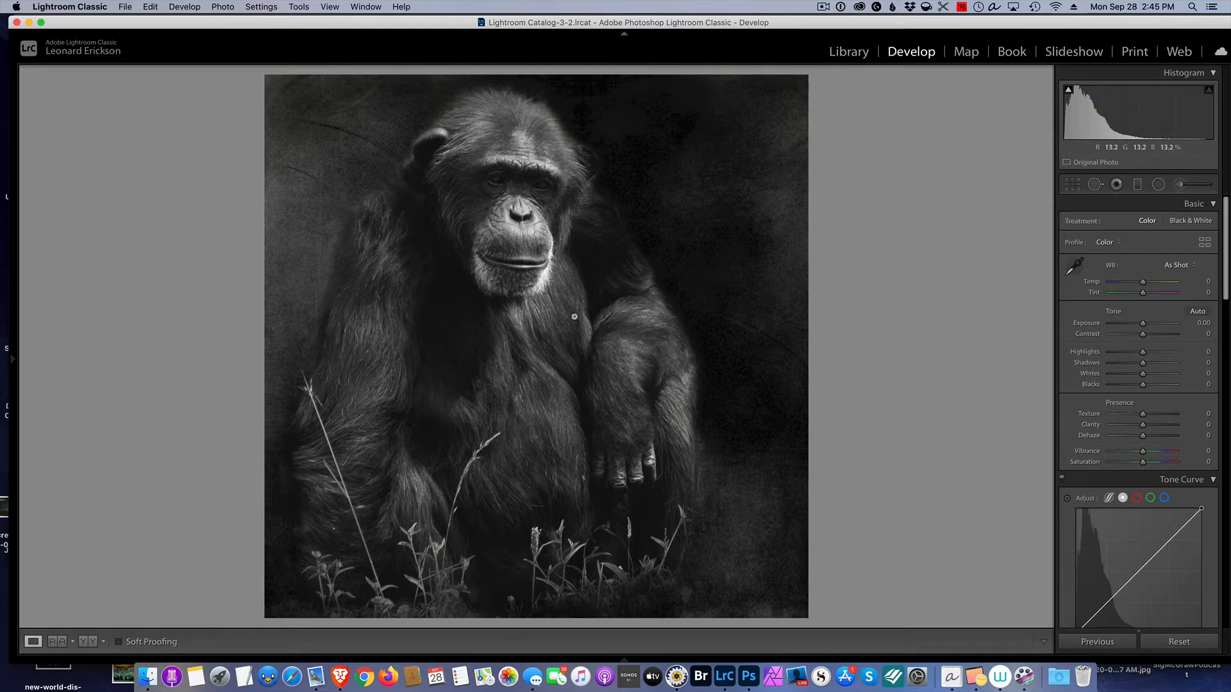
{"action": "mouse_move", "coordinate": [543, 310]}
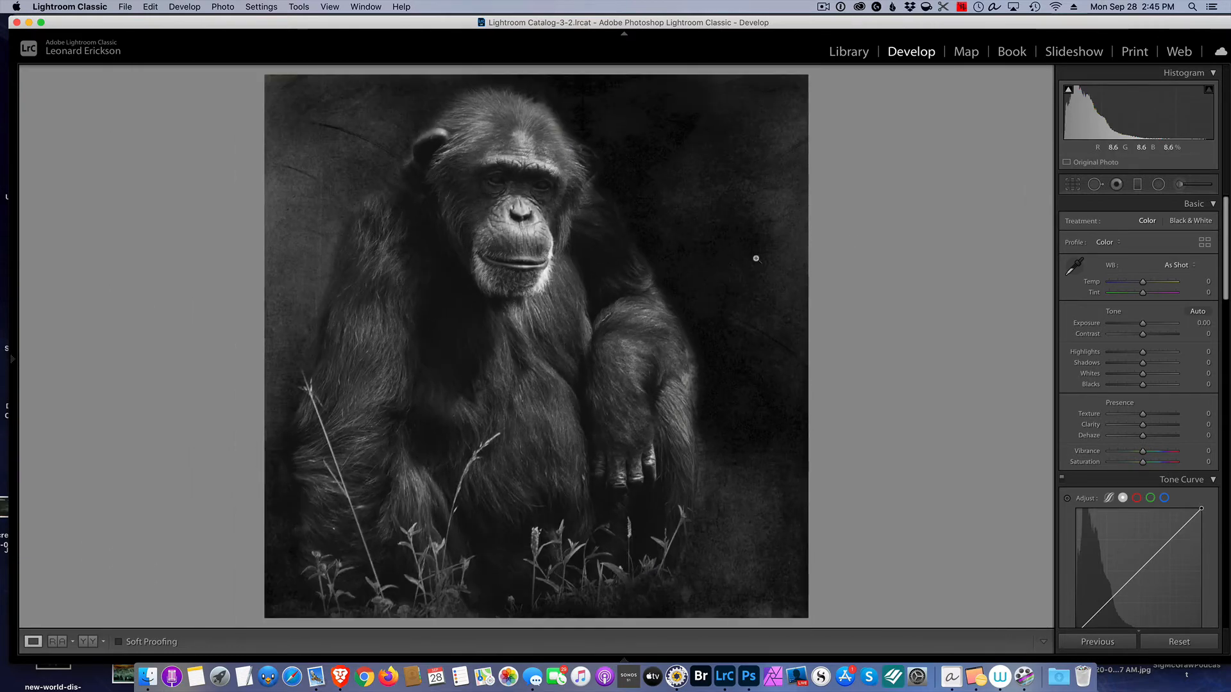
{"action": "mouse_move", "coordinate": [1058, 221]}
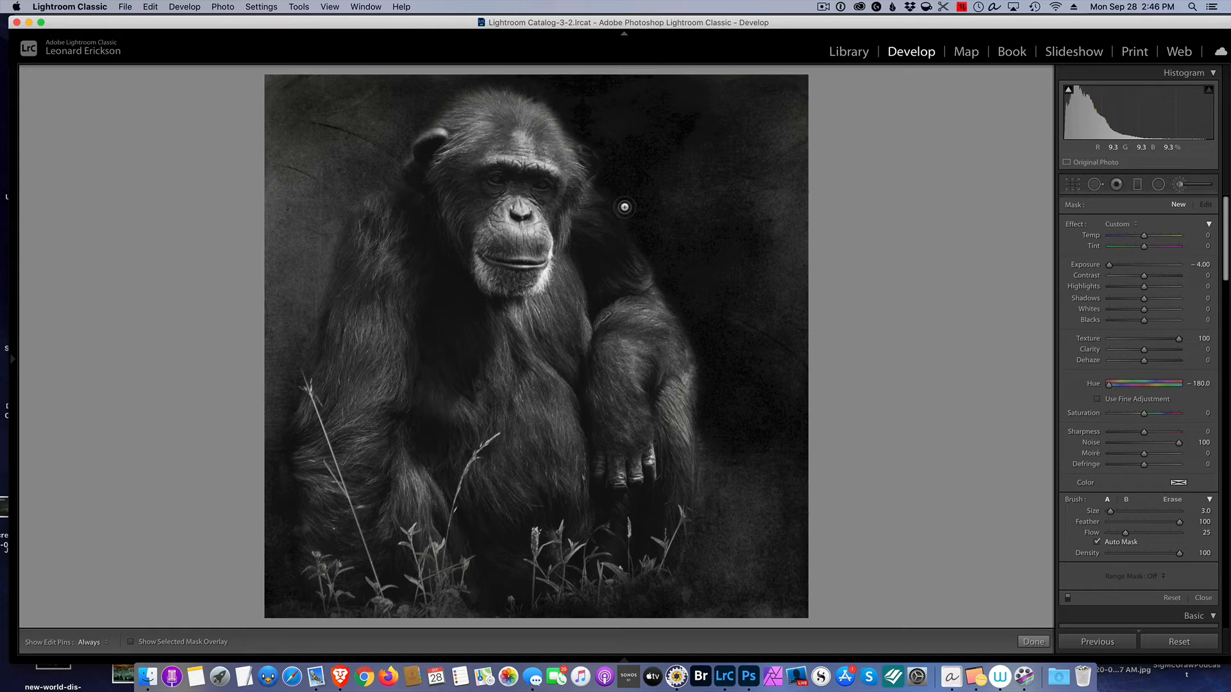
{"action": "mouse_move", "coordinate": [695, 204]}
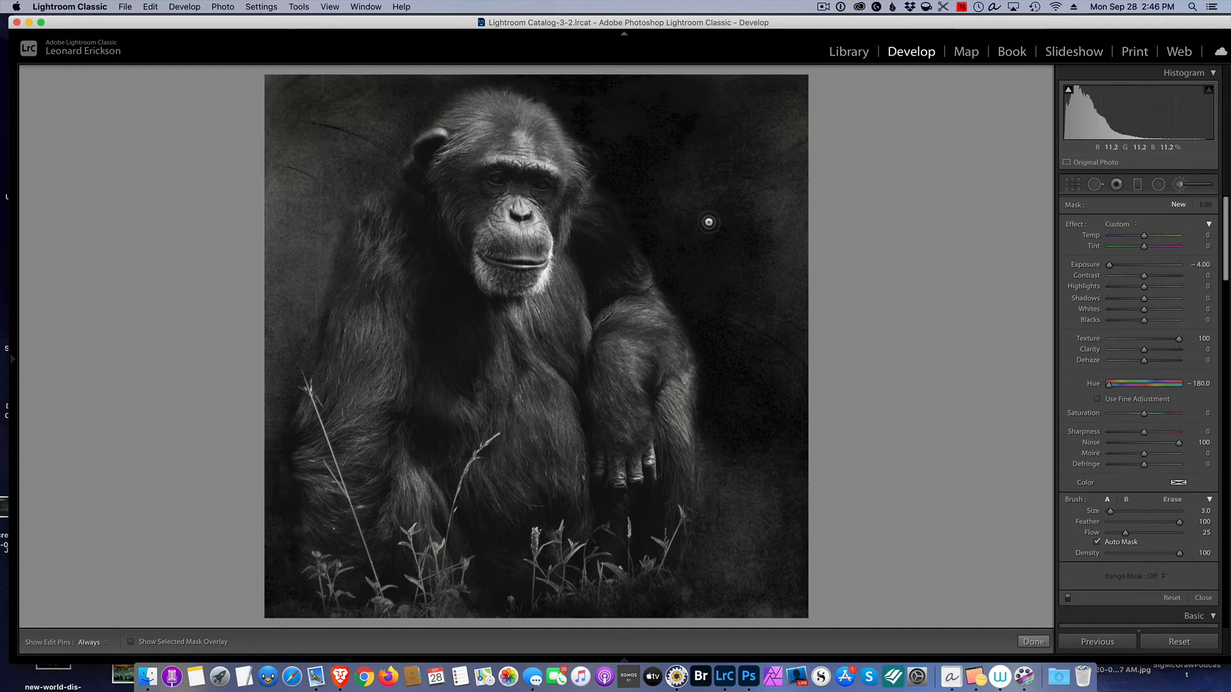
{"action": "mouse_move", "coordinate": [829, 246]}
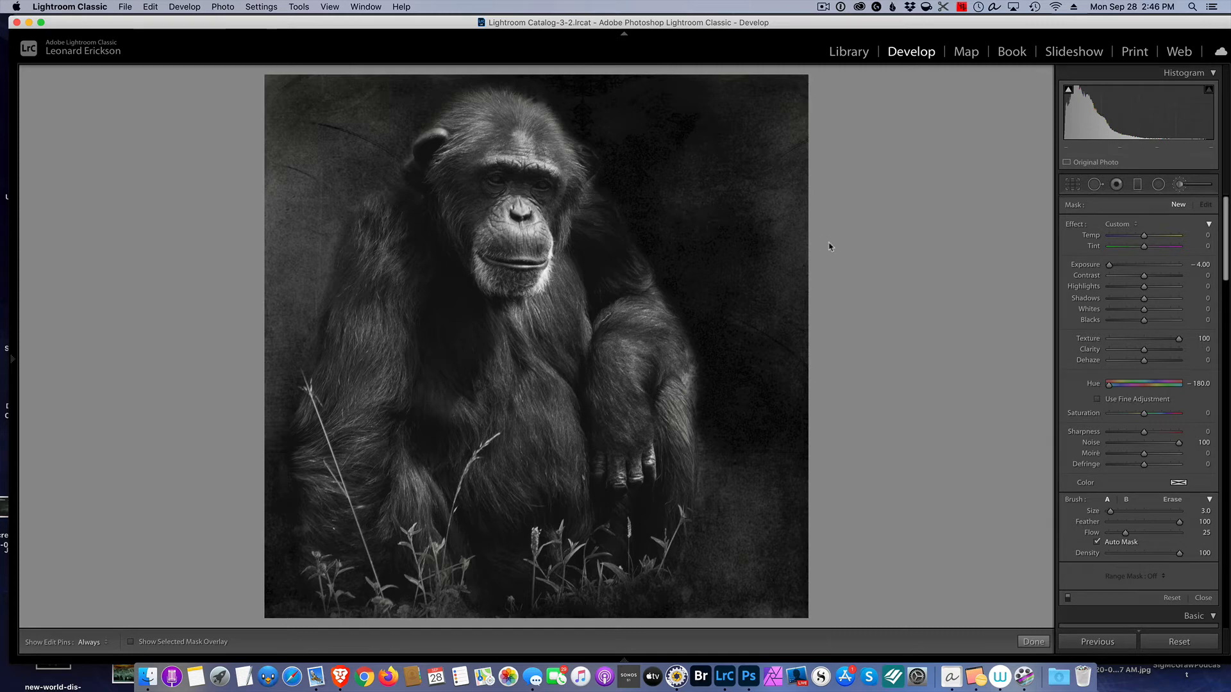
{"action": "mouse_move", "coordinate": [732, 238]}
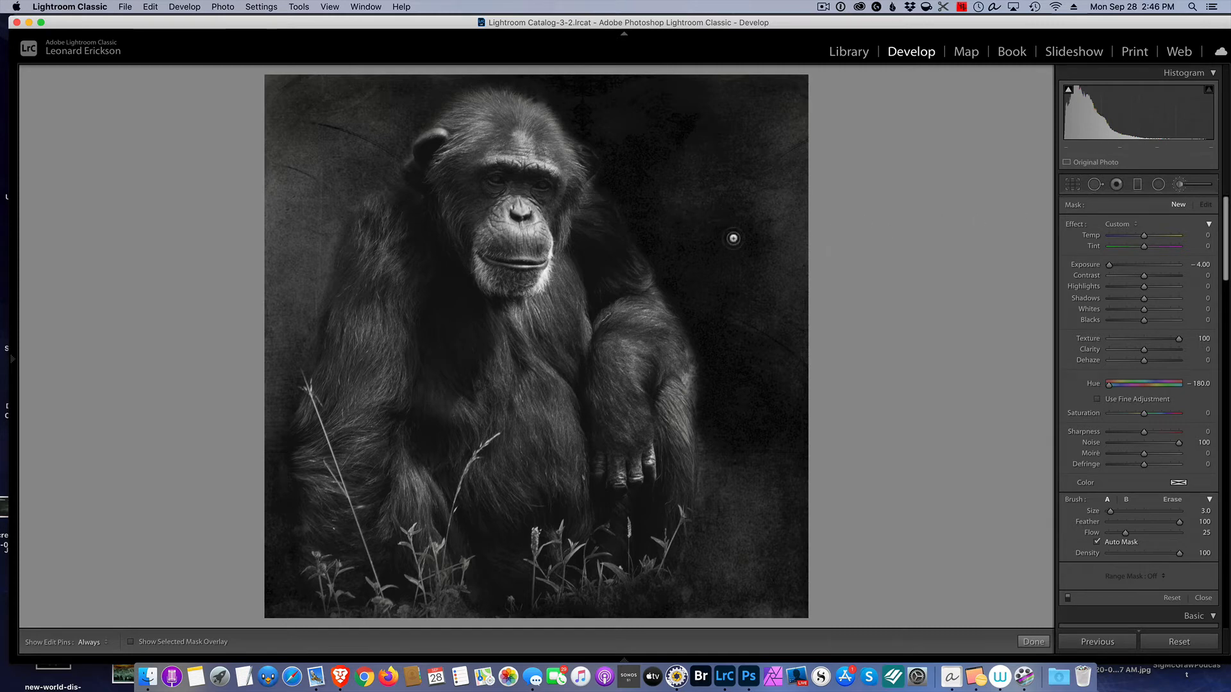
{"action": "mouse_move", "coordinate": [530, 244]}
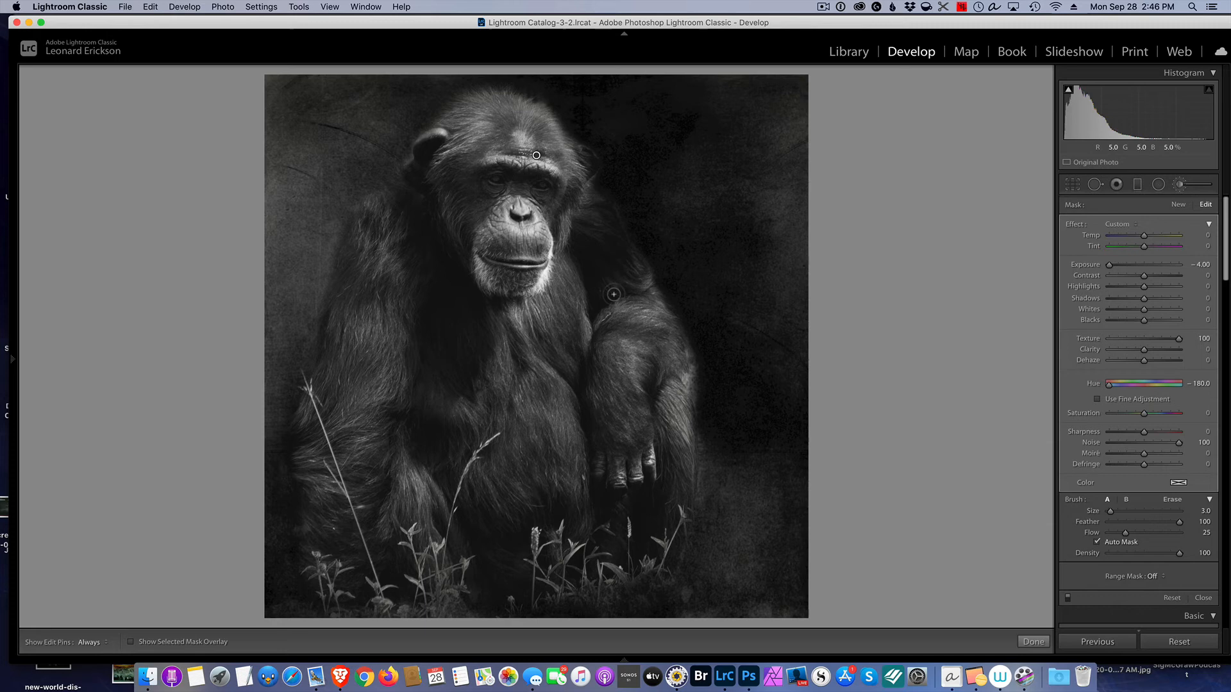
{"action": "mouse_move", "coordinate": [613, 294]}
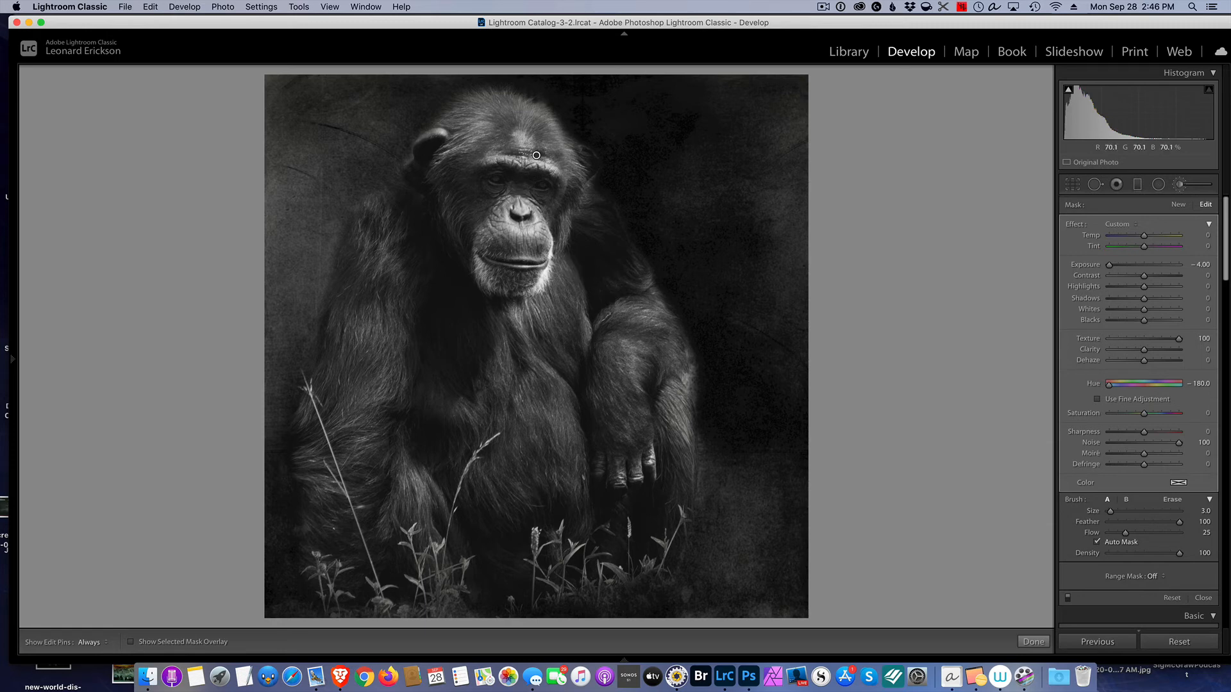
{"action": "mouse_move", "coordinate": [1139, 186]}
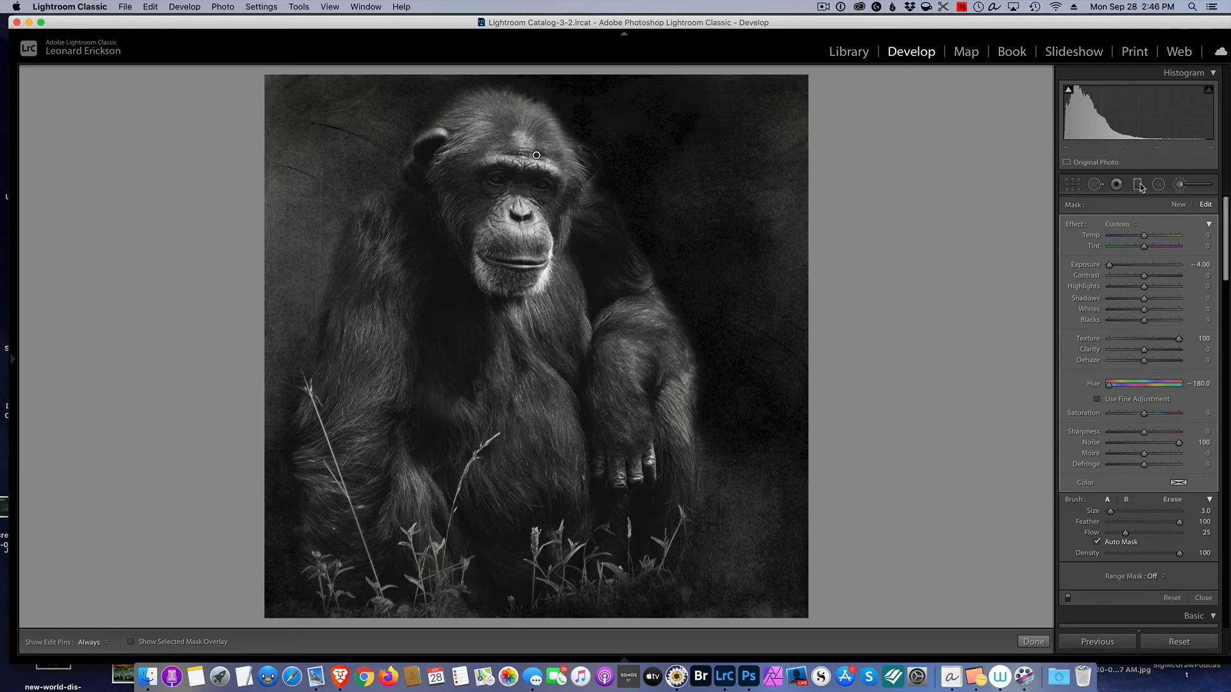
{"action": "mouse_move", "coordinate": [596, 249]}
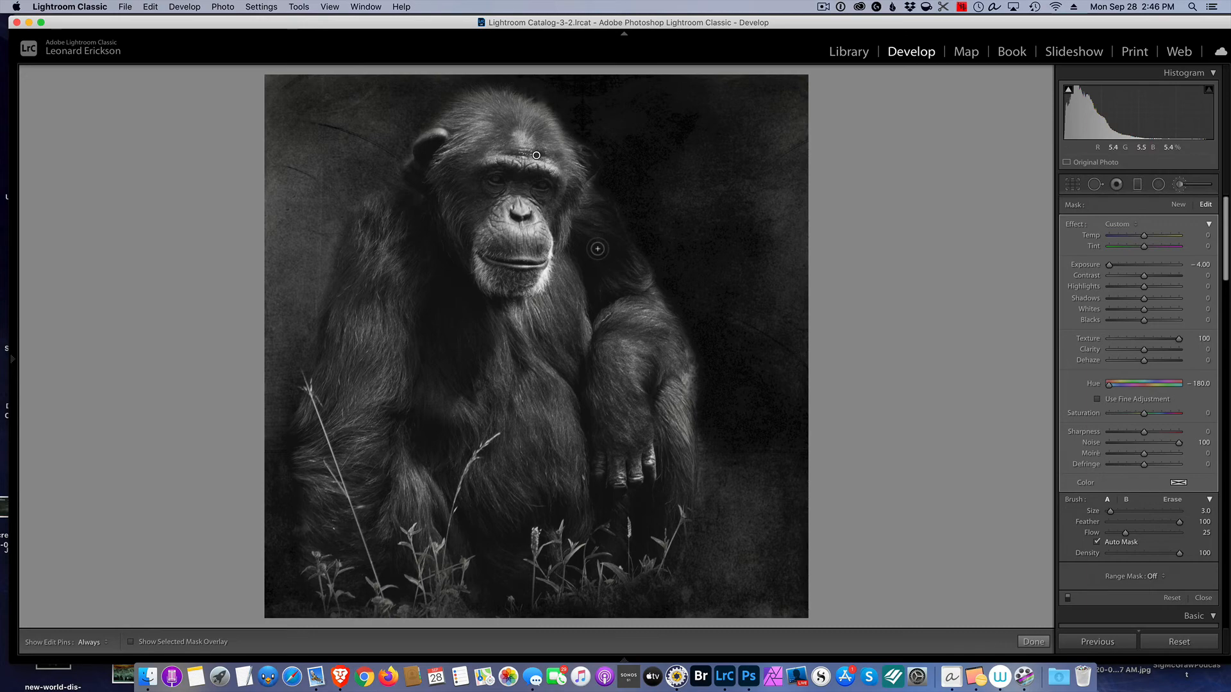